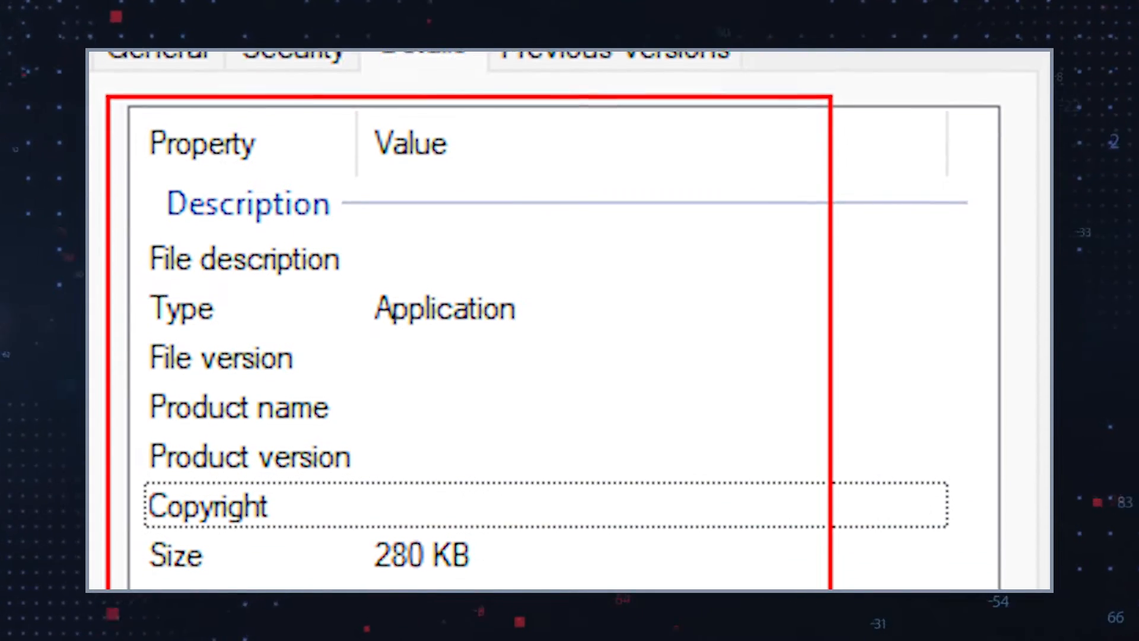
- Start a full SpyHunter 5 scan, which reports 420 security issues
scroll(down, 3)
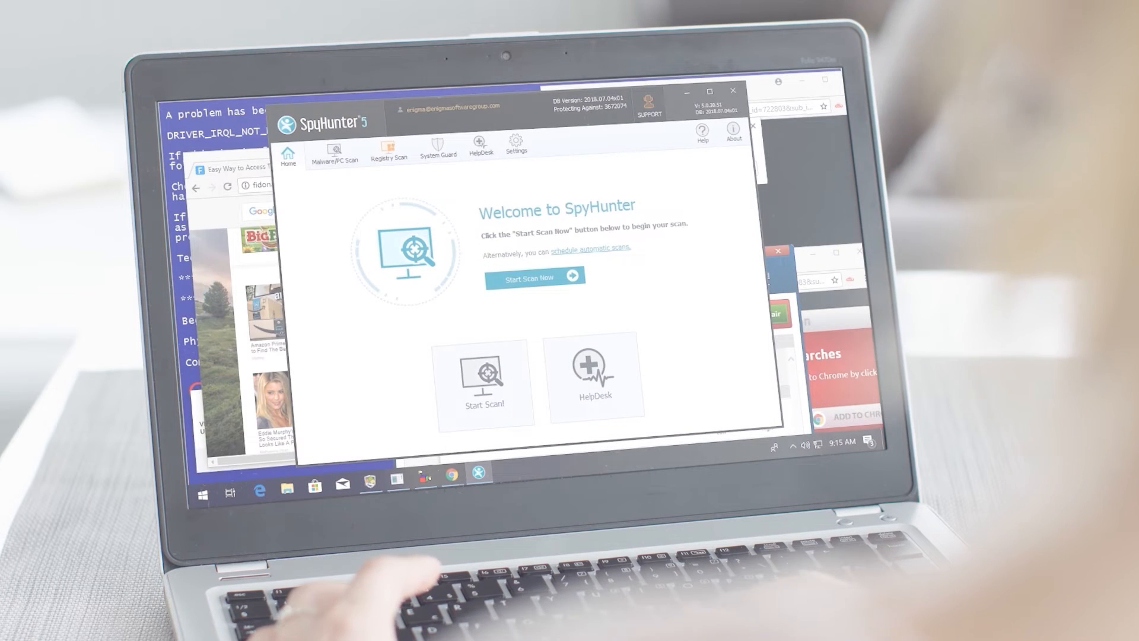
click(535, 278)
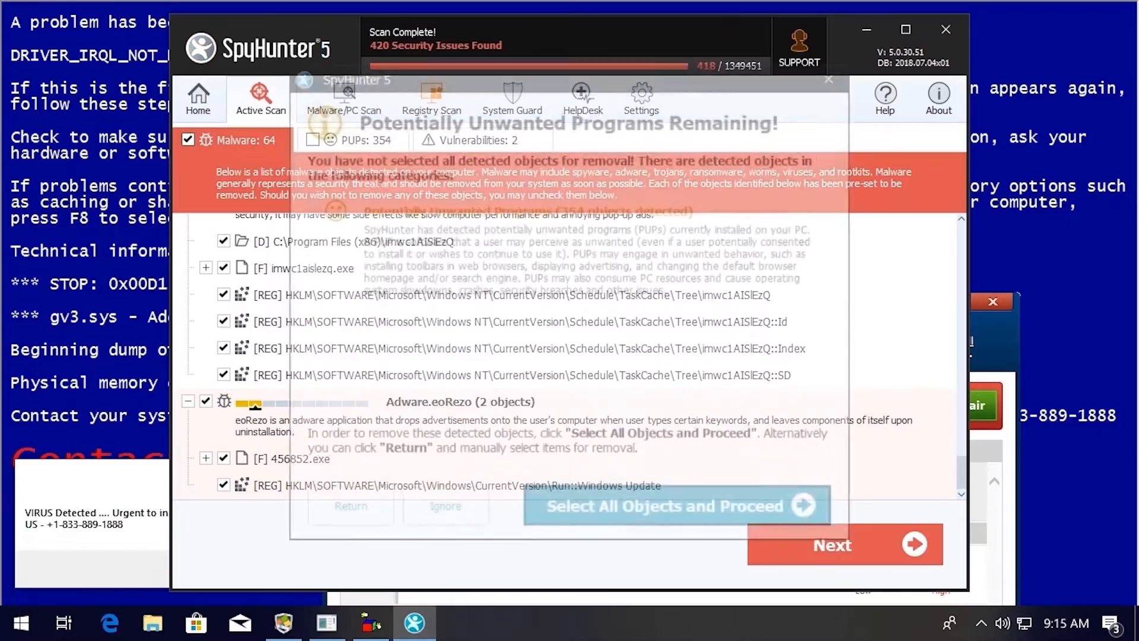
- Select all detected objects and proceed so SpyHunter quarantines and removes them
click(675, 506)
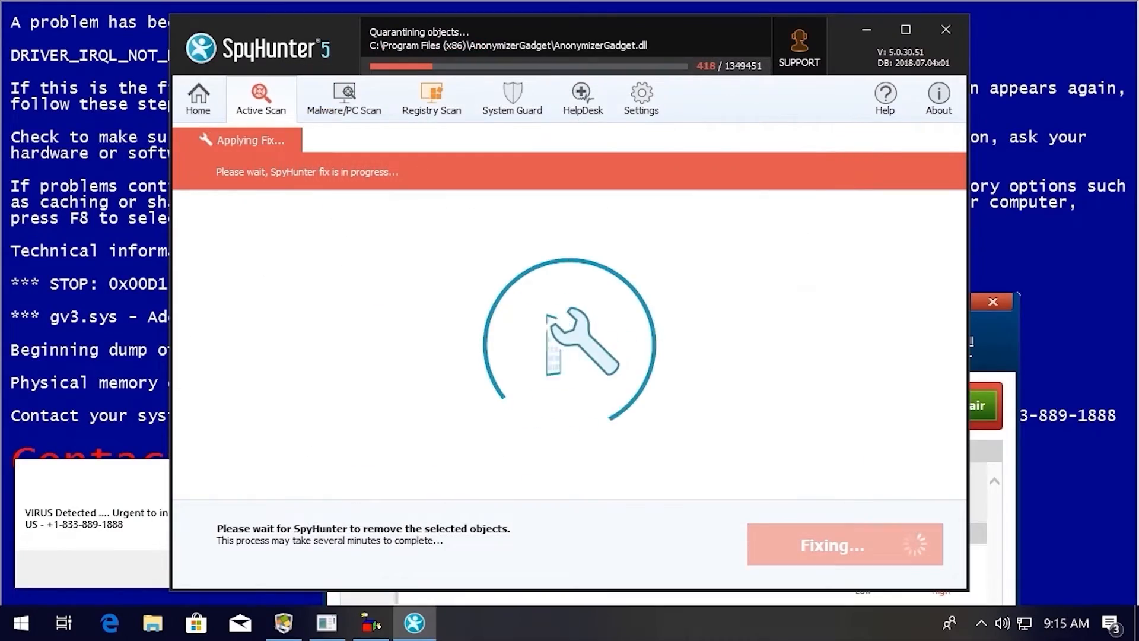